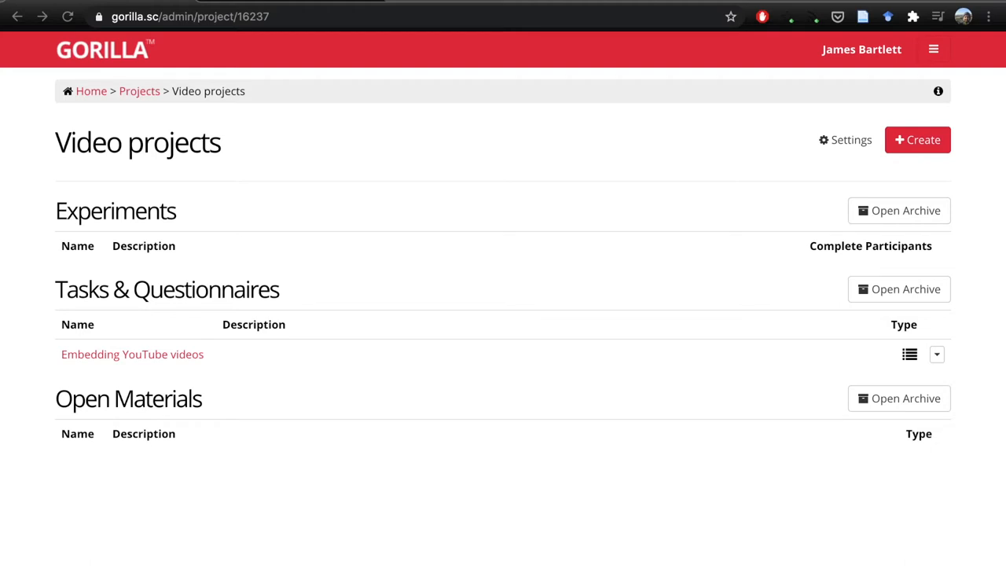
pyautogui.moveTo(339, 290)
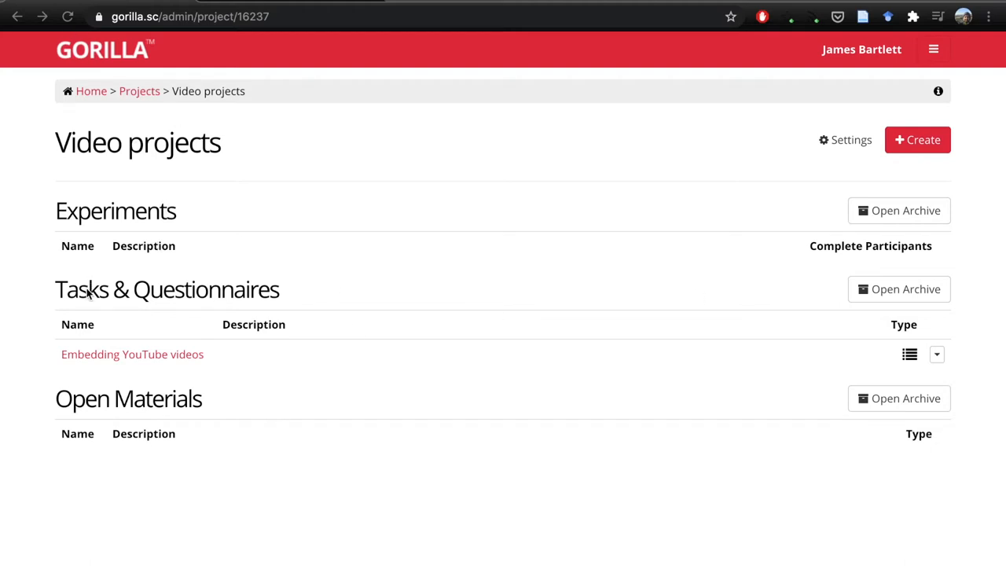
pyautogui.moveTo(145, 296)
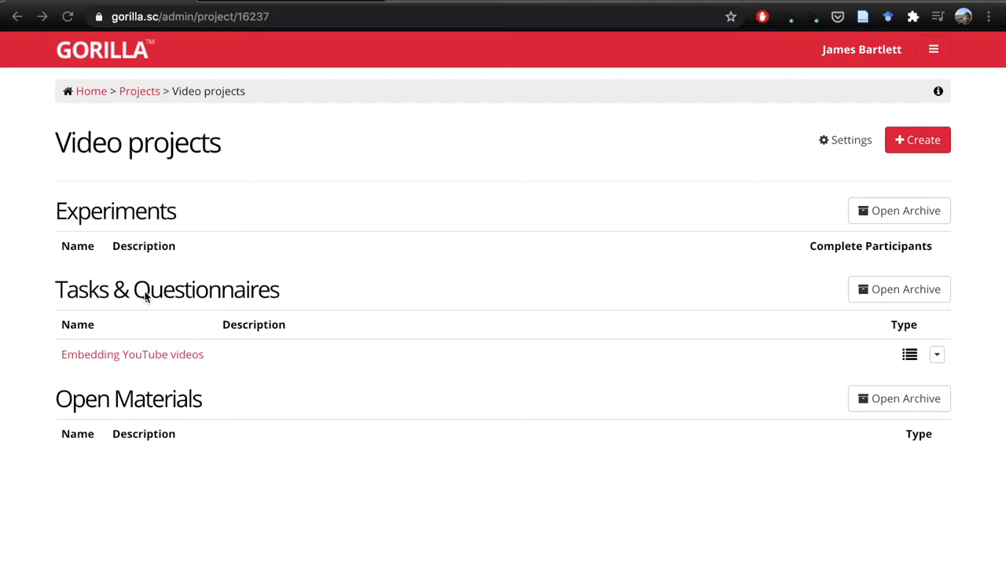
pyautogui.moveTo(141, 324)
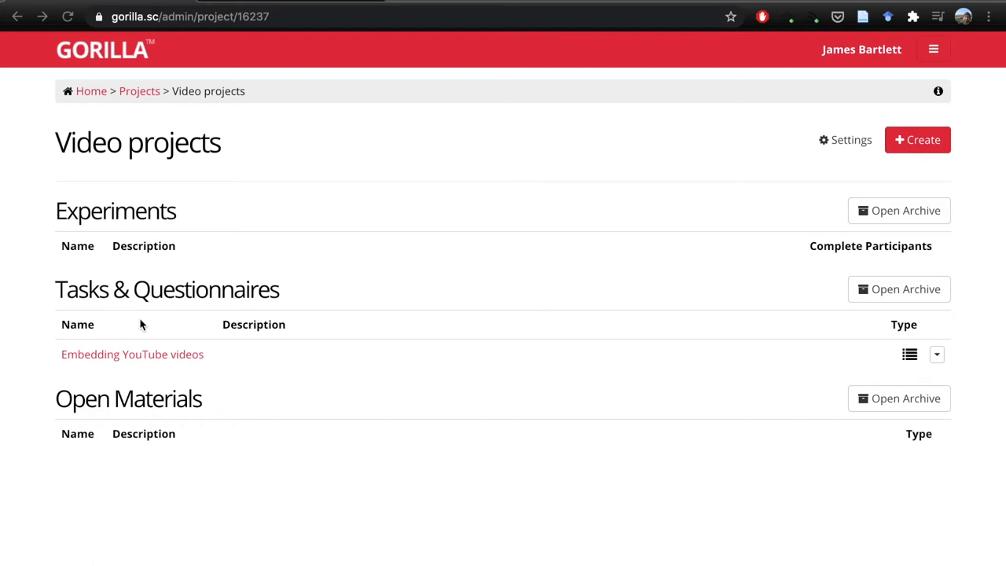
pyautogui.moveTo(157, 117)
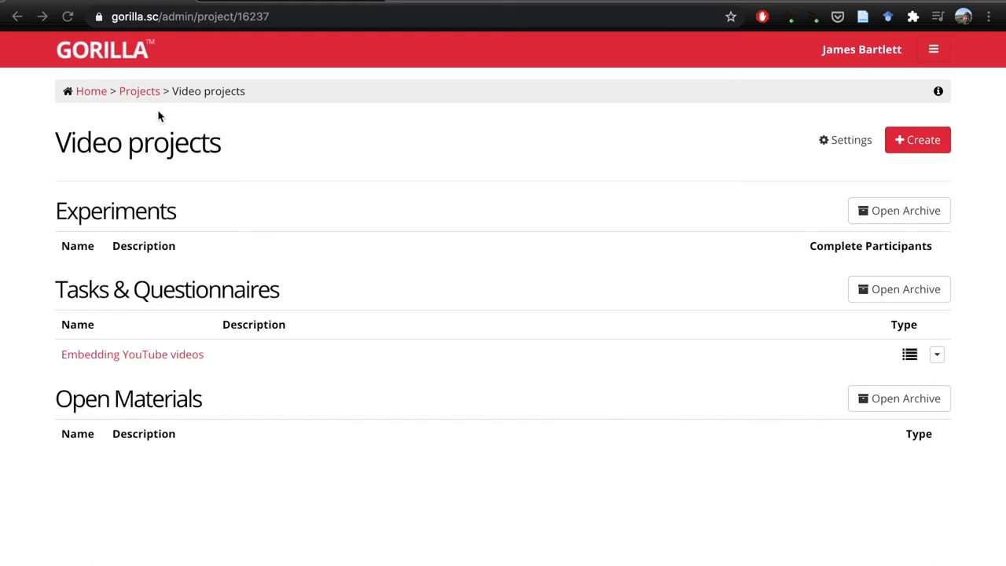
pyautogui.moveTo(163, 336)
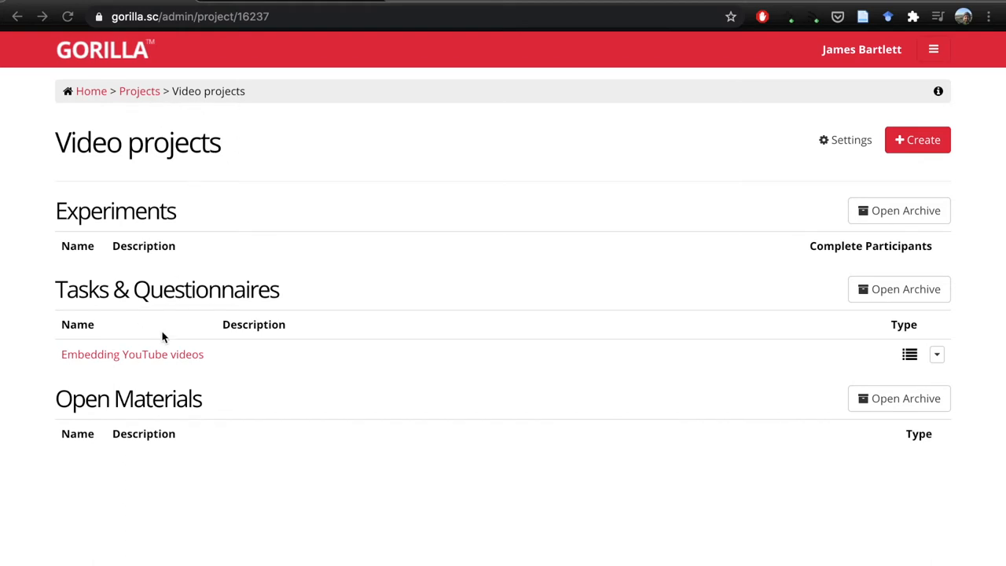
pyautogui.moveTo(119, 401)
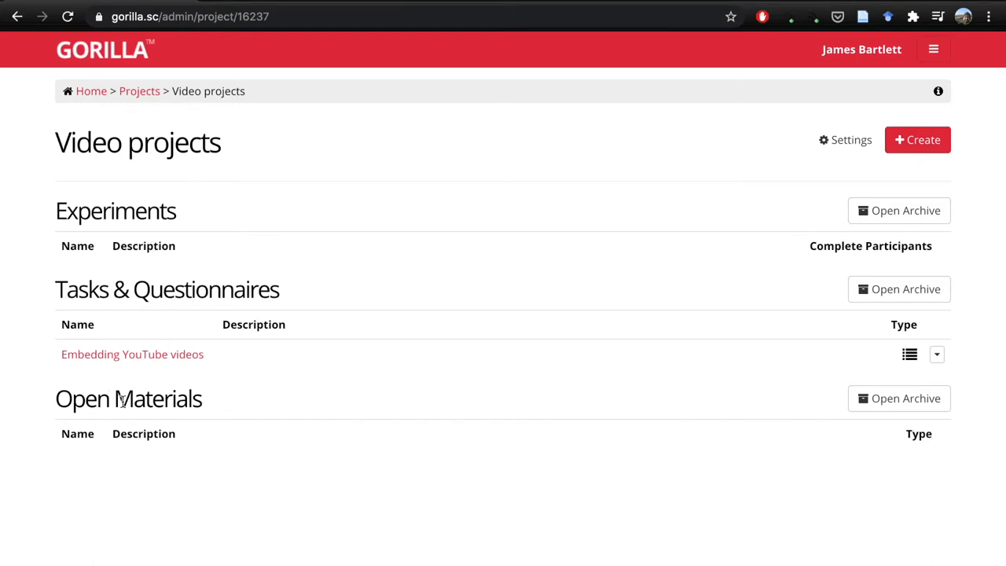
pyautogui.moveTo(132, 355)
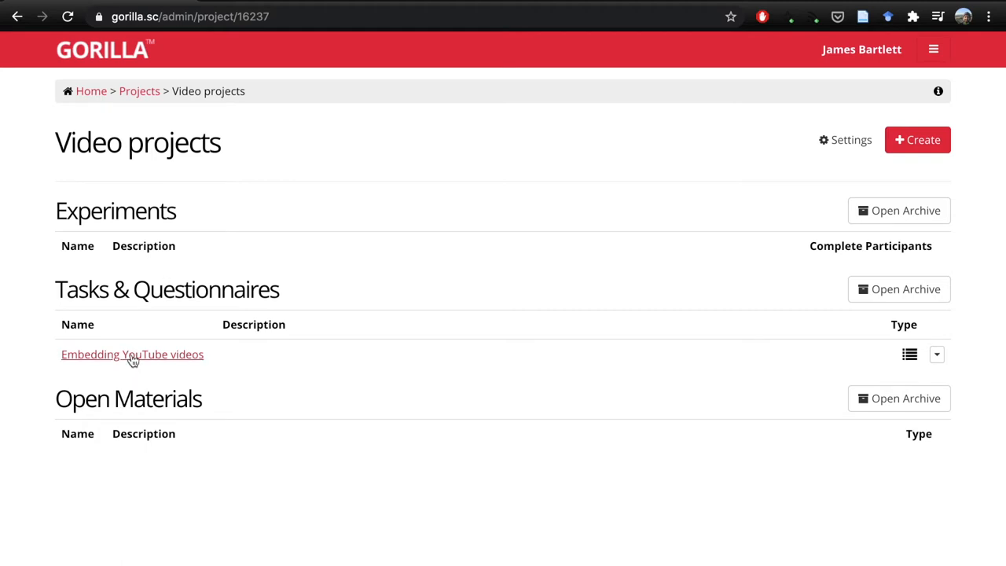
# Enter the editor for the 'Embedding YouTube videos' questionnaire, version 1.
pyautogui.click(132, 355)
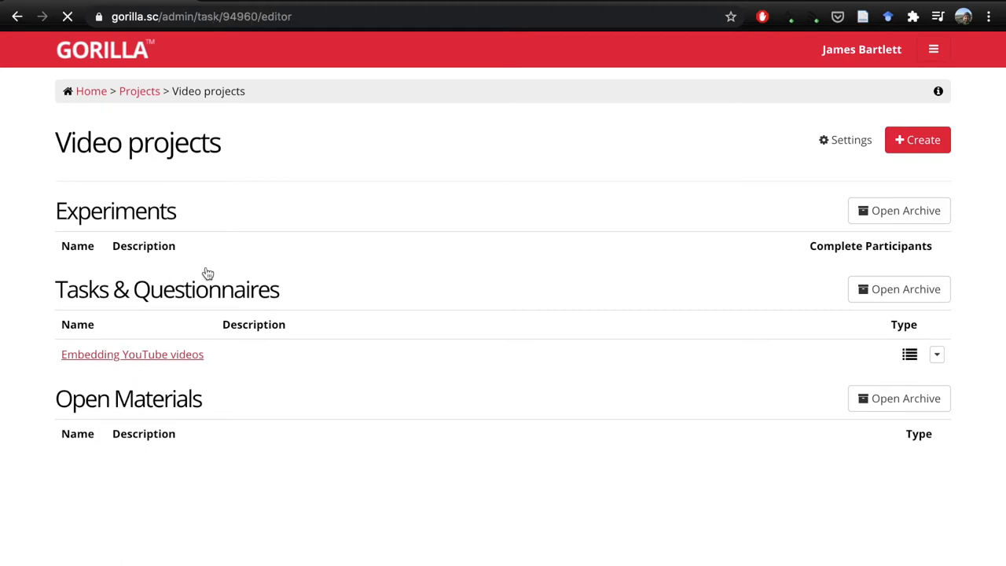
pyautogui.click(132, 354)
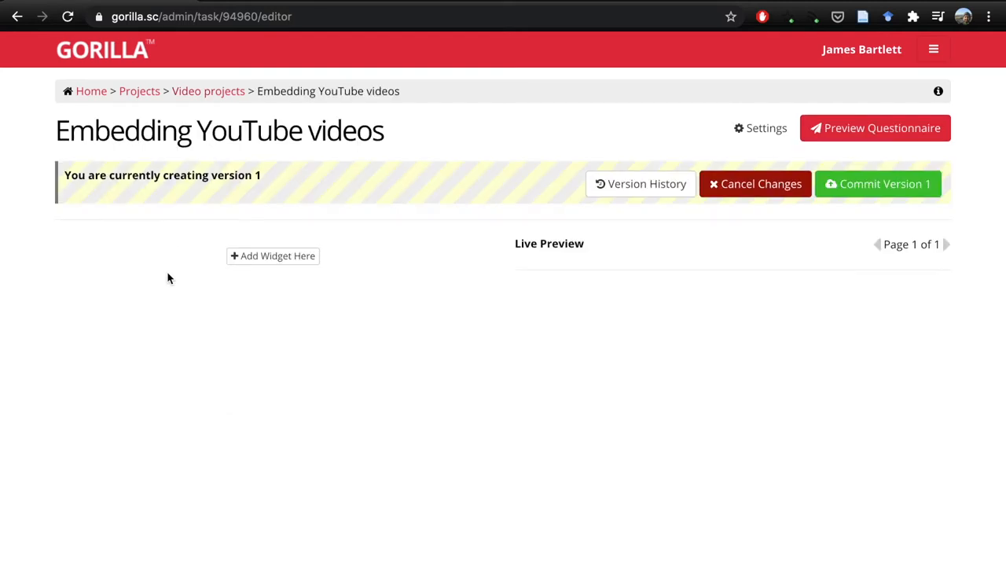
pyautogui.moveTo(245, 237)
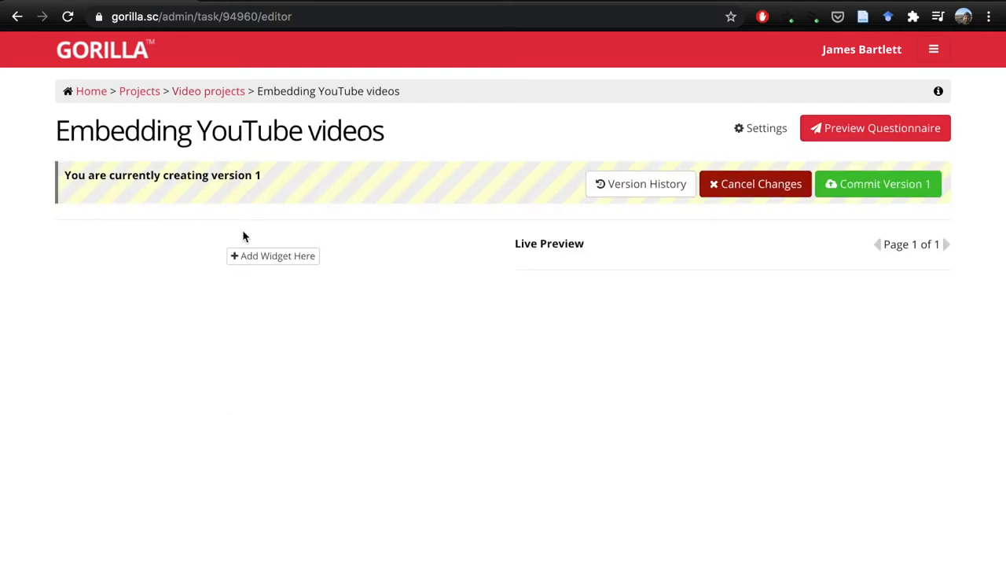
pyautogui.moveTo(274, 254)
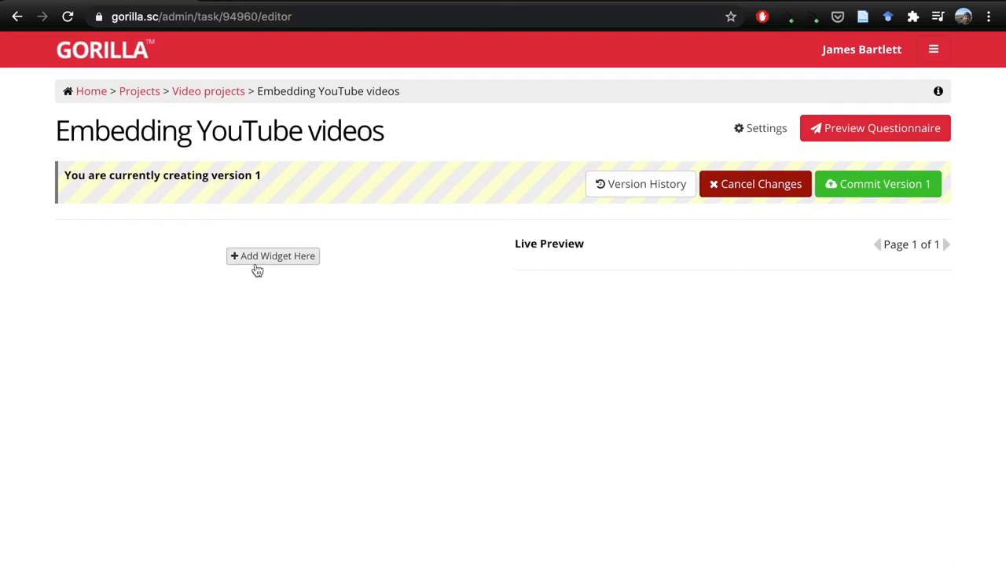
pyautogui.moveTo(317, 191)
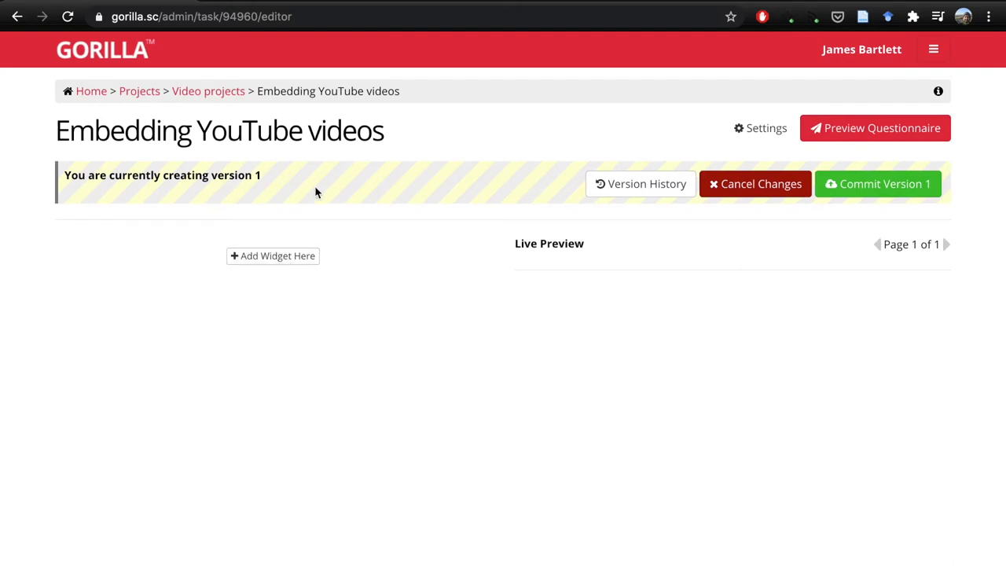
pyautogui.moveTo(273, 255)
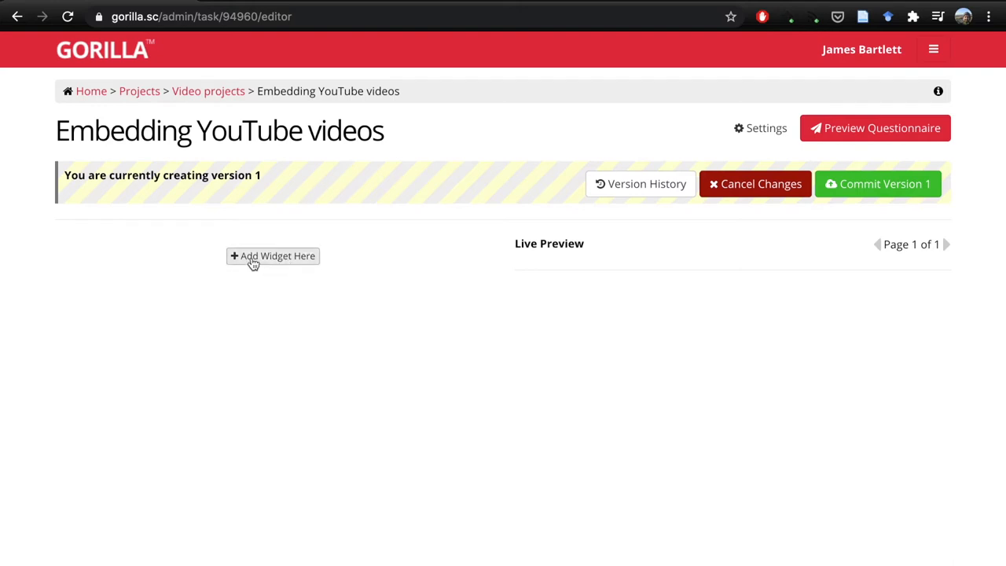
# Insert a Rich Text widget and begin editing its Content box.
pyautogui.click(273, 255)
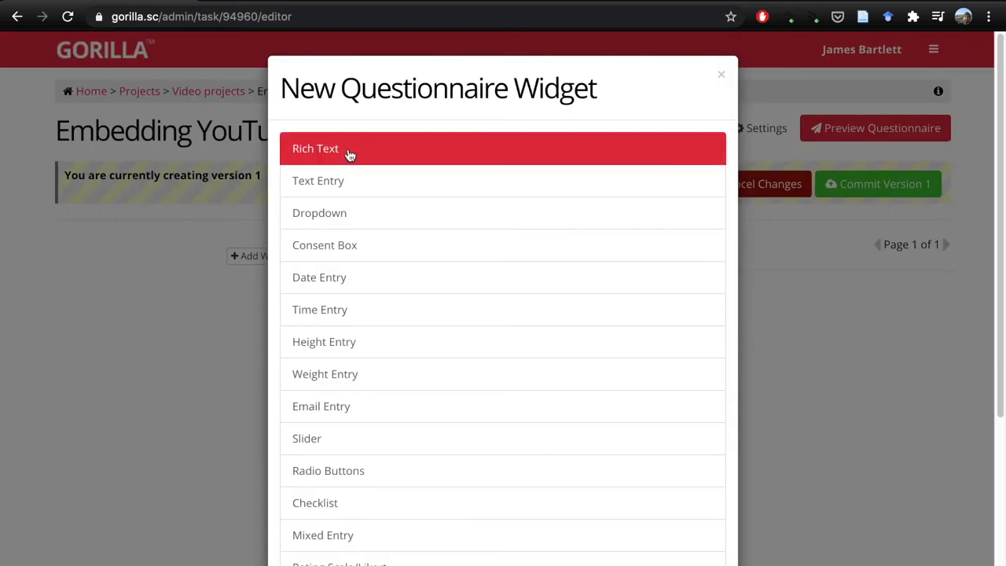
pyautogui.scroll(-3)
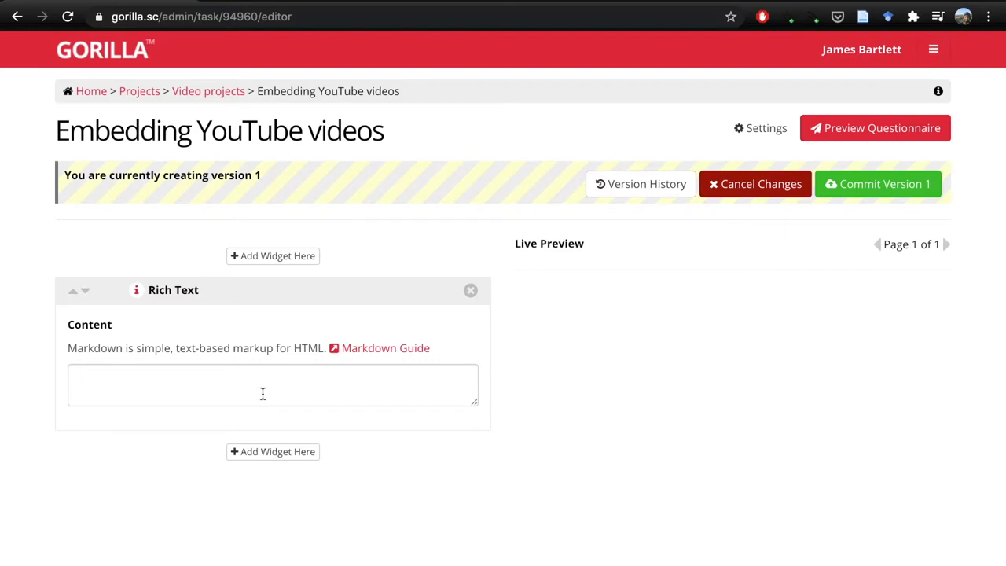
pyautogui.click(194, 374)
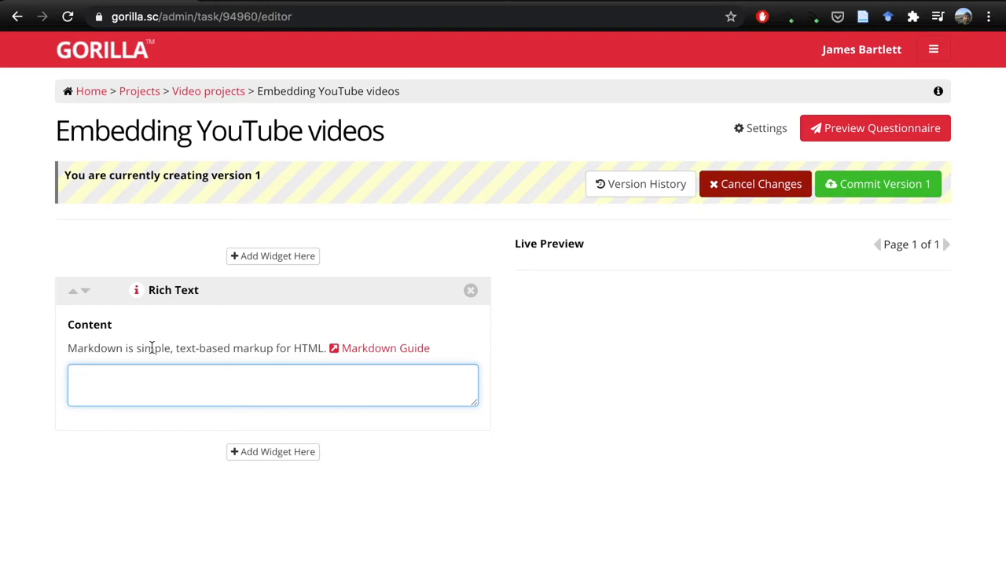
pyautogui.write('S')
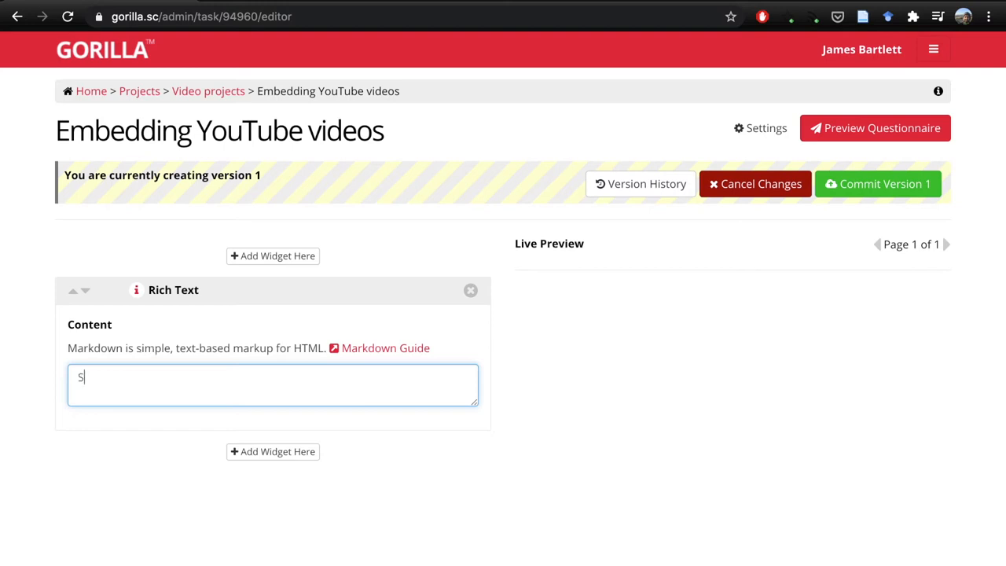
pyautogui.write('ample')
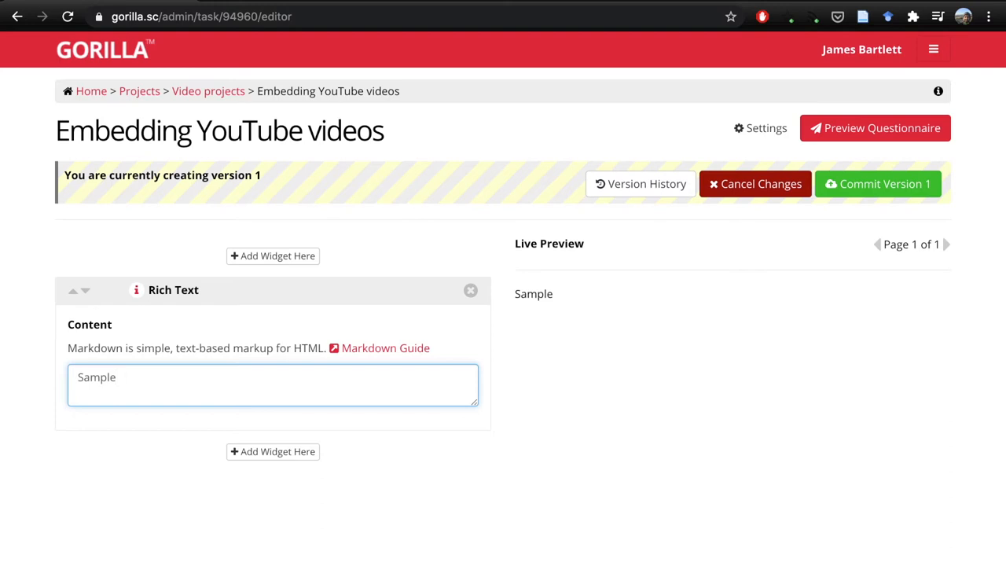
pyautogui.write('*')
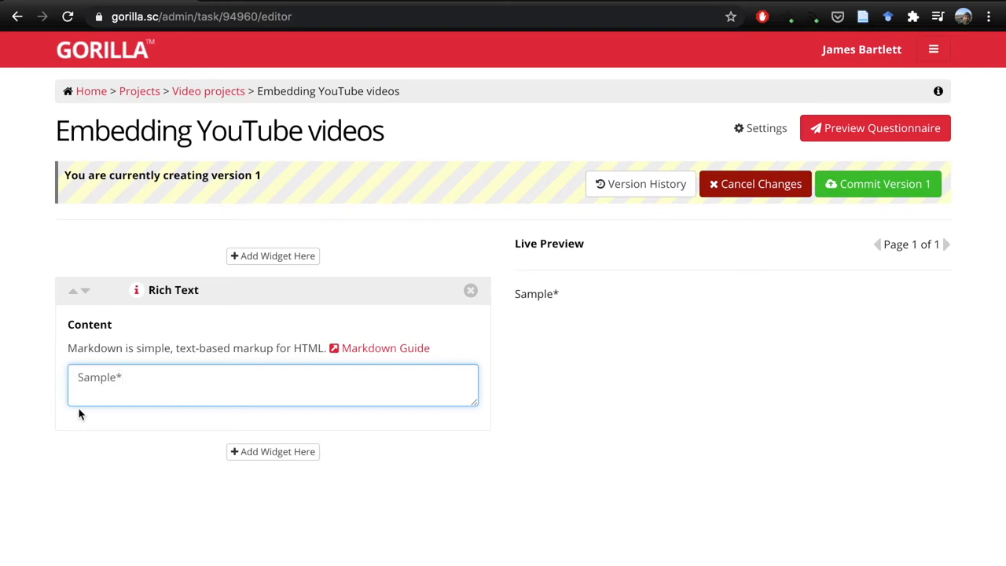
pyautogui.write('*')
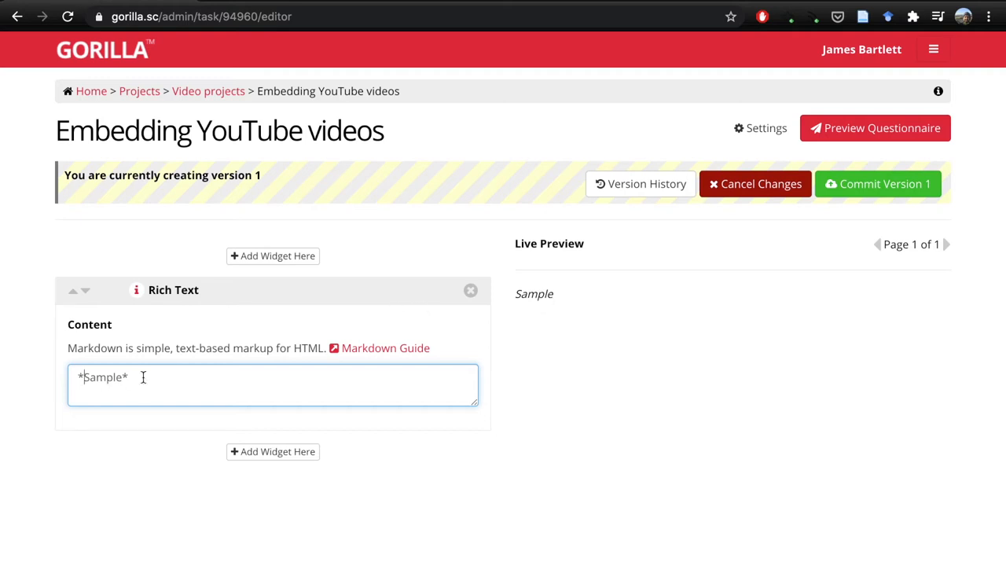
pyautogui.press('Backspace')
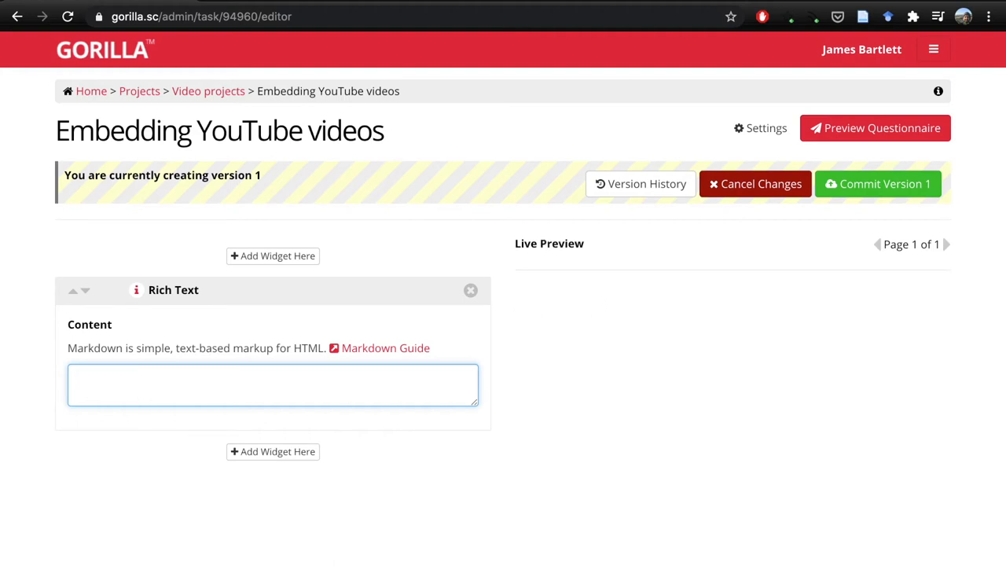
pyautogui.moveTo(126, 355)
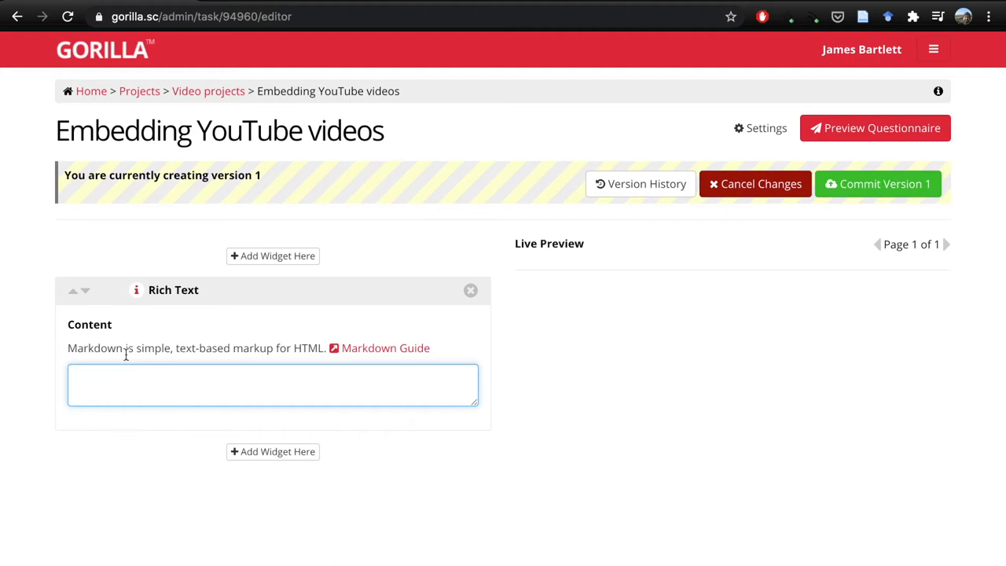
pyautogui.moveTo(46, 348)
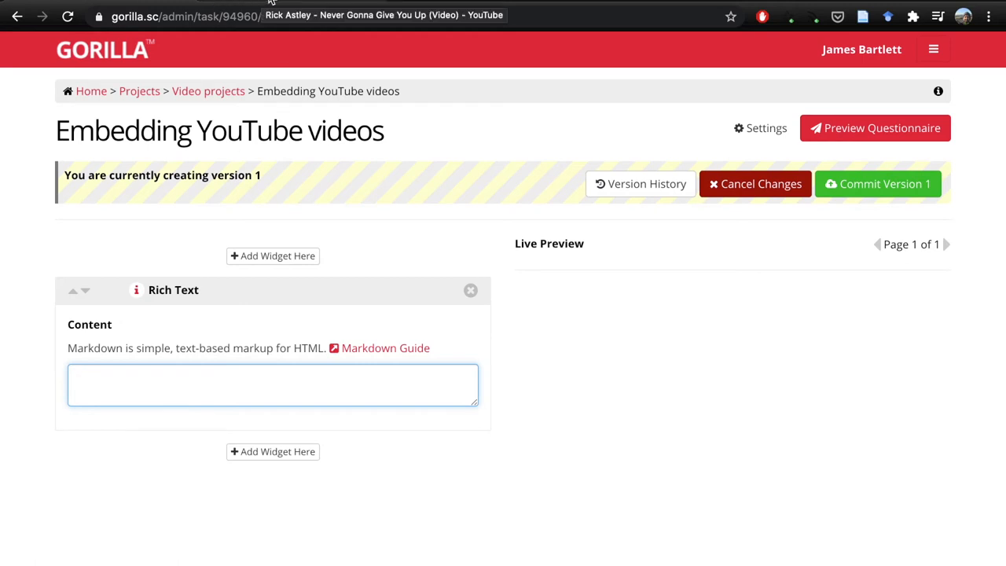
pyautogui.moveTo(271, 3)
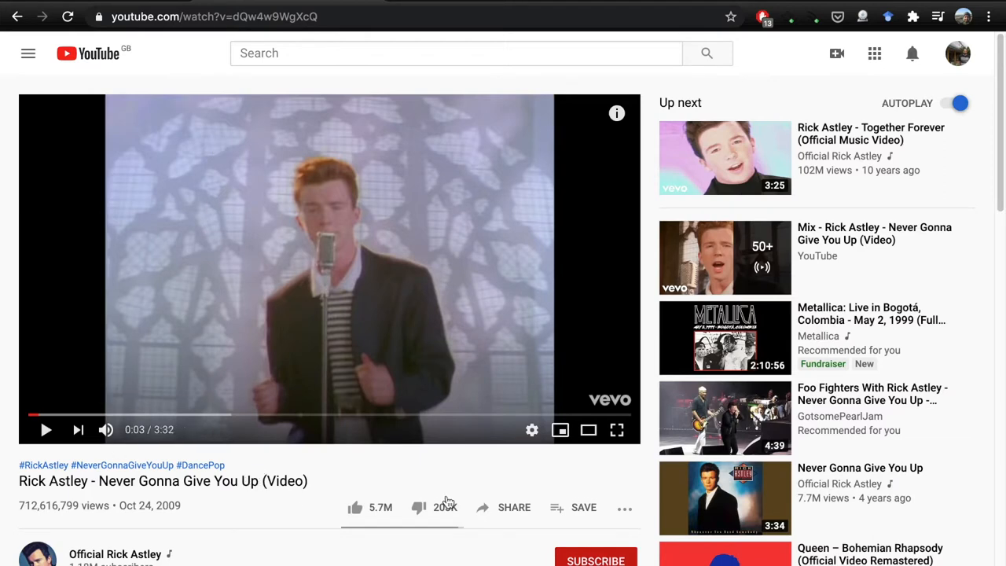
pyautogui.moveTo(513, 506)
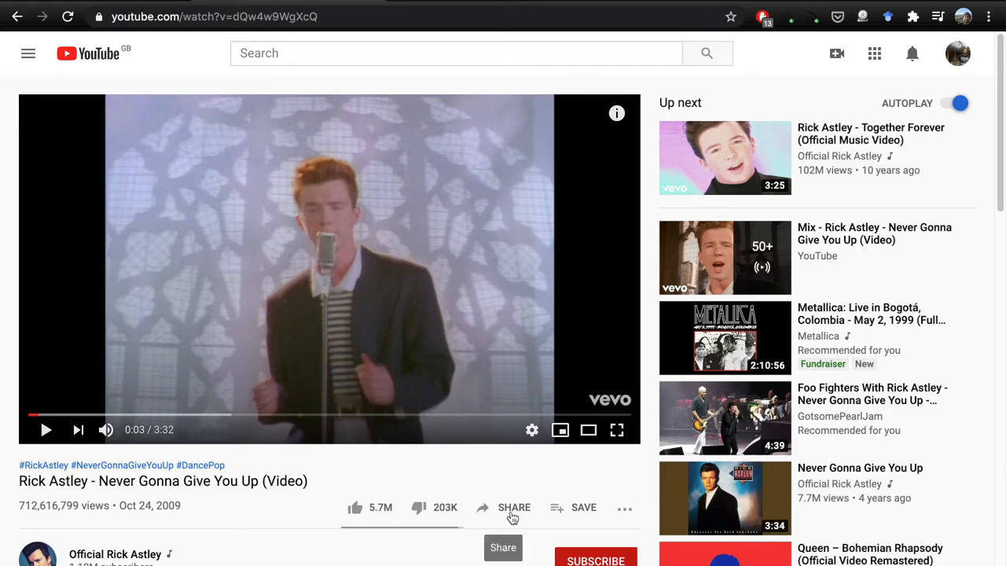
# Show the Share dialog for the 'Never Gonna Give You Up' video.
pyautogui.click(514, 506)
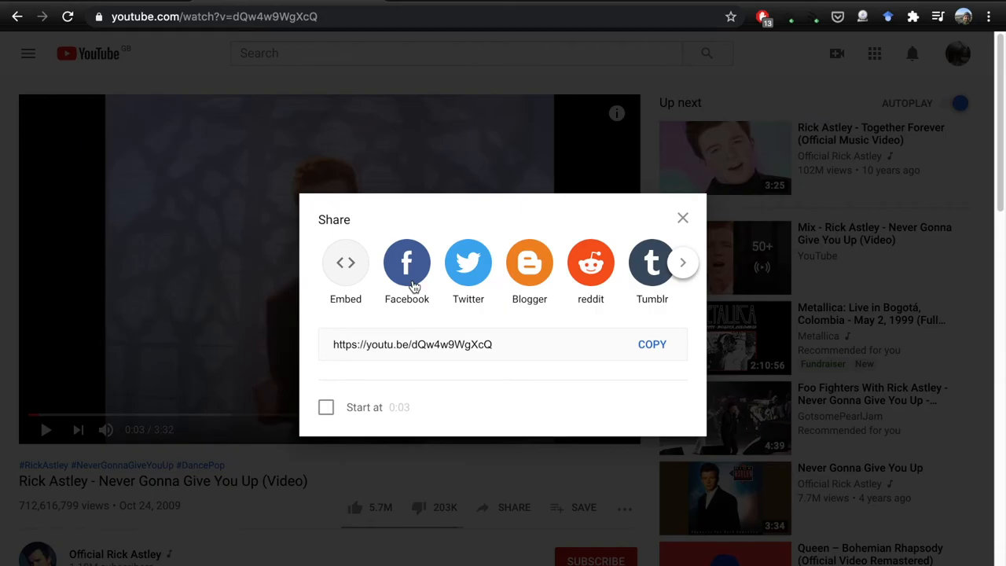
pyautogui.moveTo(428, 279)
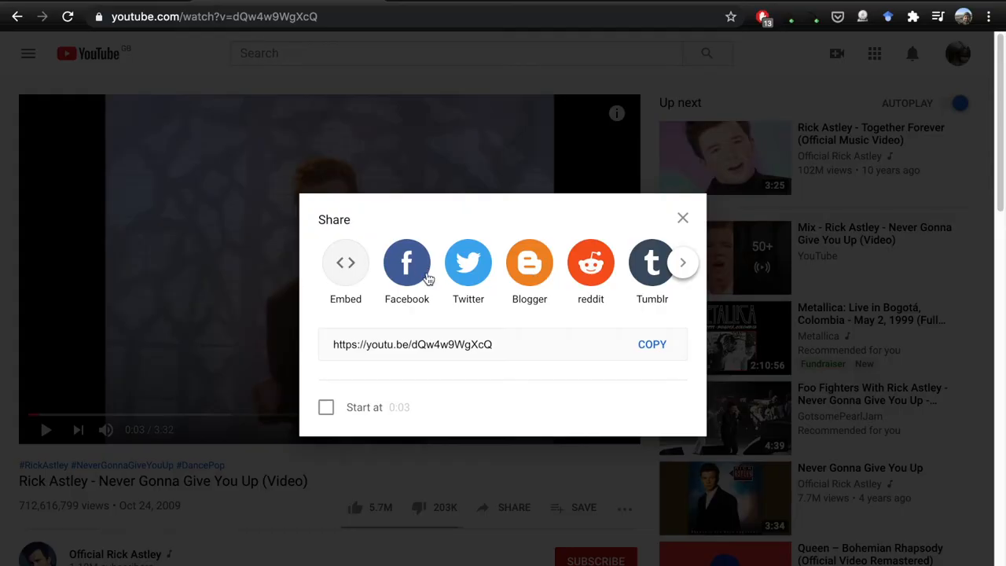
pyautogui.moveTo(427, 267)
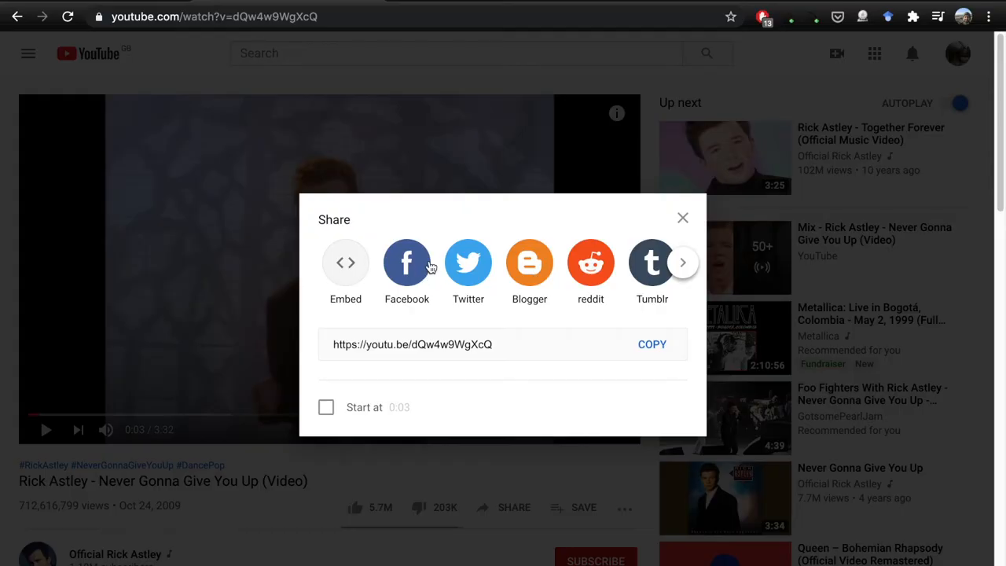
pyautogui.moveTo(468, 263)
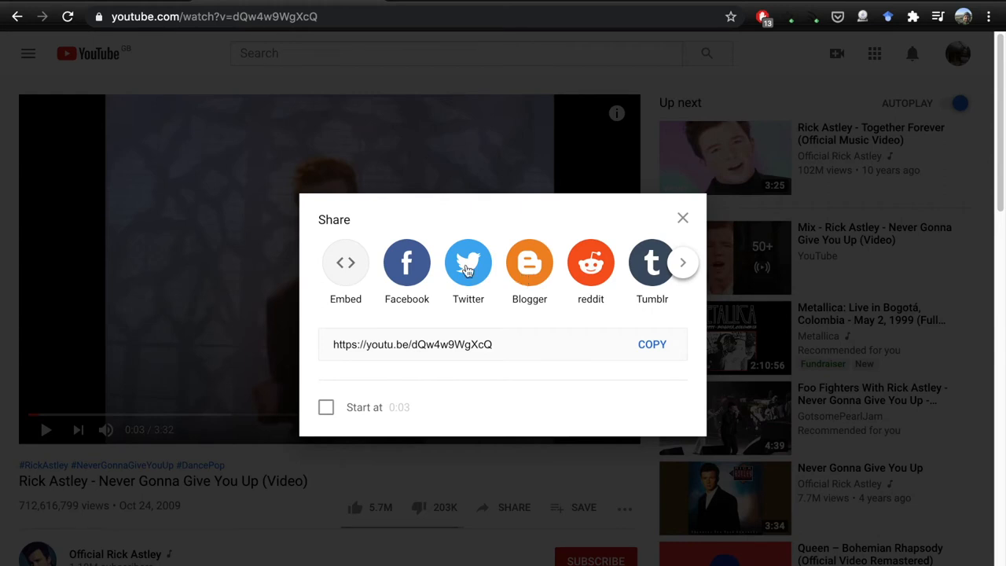
pyautogui.moveTo(393, 265)
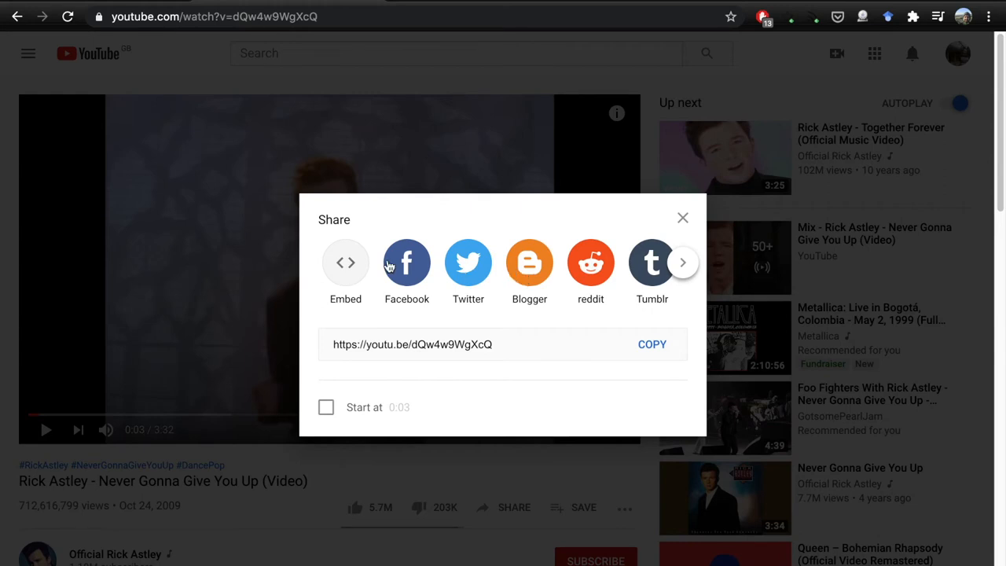
pyautogui.moveTo(314, 285)
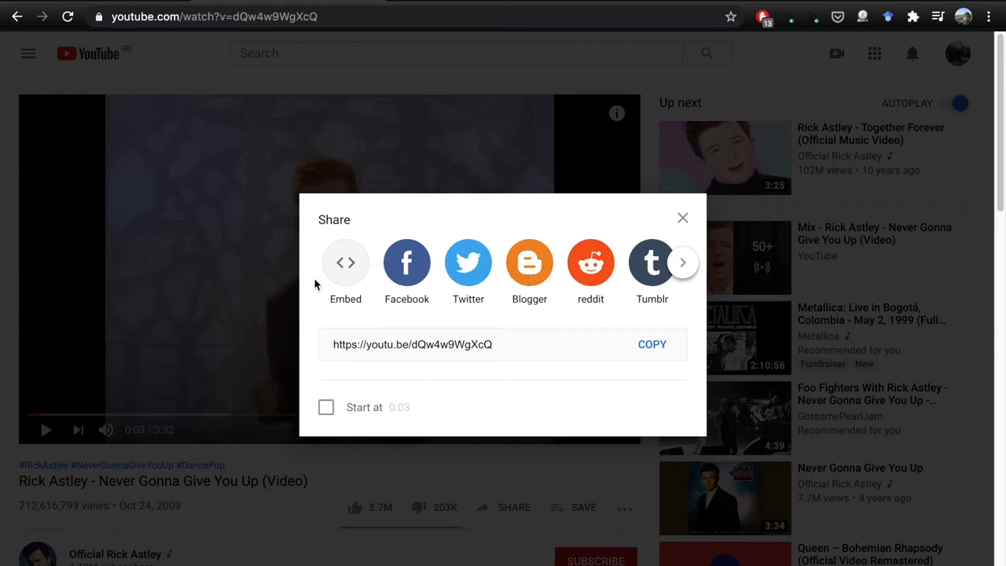
# Switch to Embed and select the whole iframe code for the Rick Astley video.
pyautogui.click(345, 262)
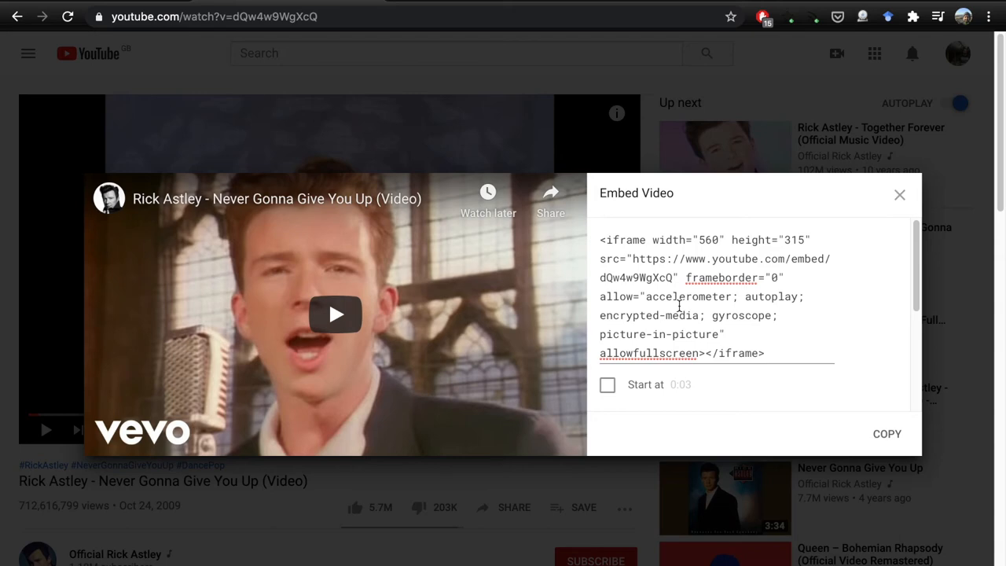
pyautogui.moveTo(666, 365)
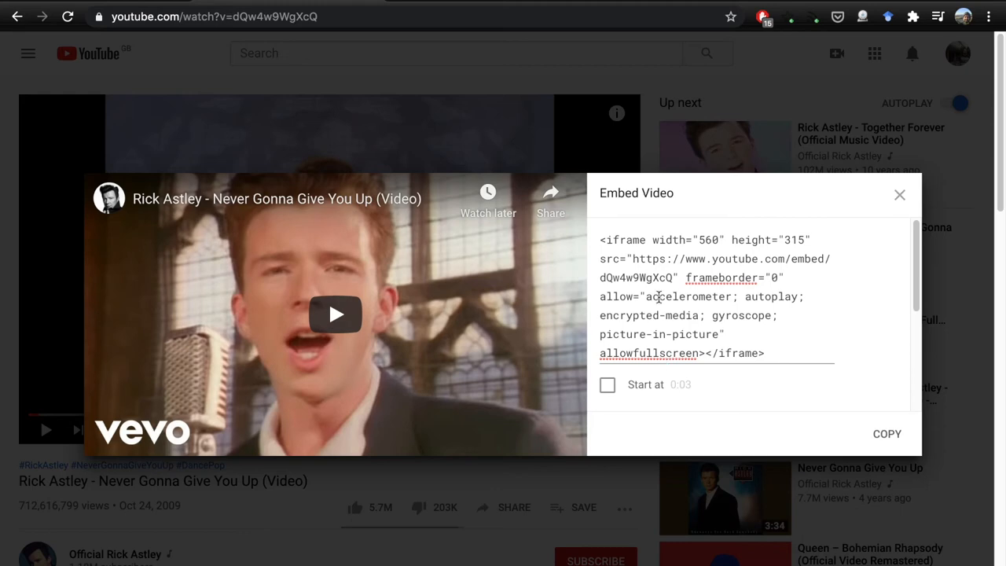
pyautogui.tripleClick(692, 295)
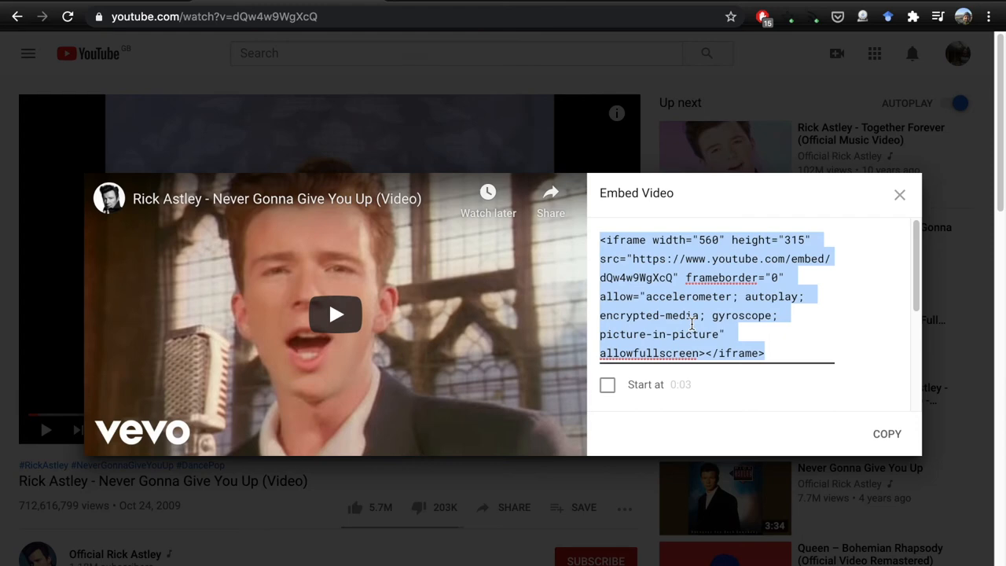
pyautogui.moveTo(663, 402)
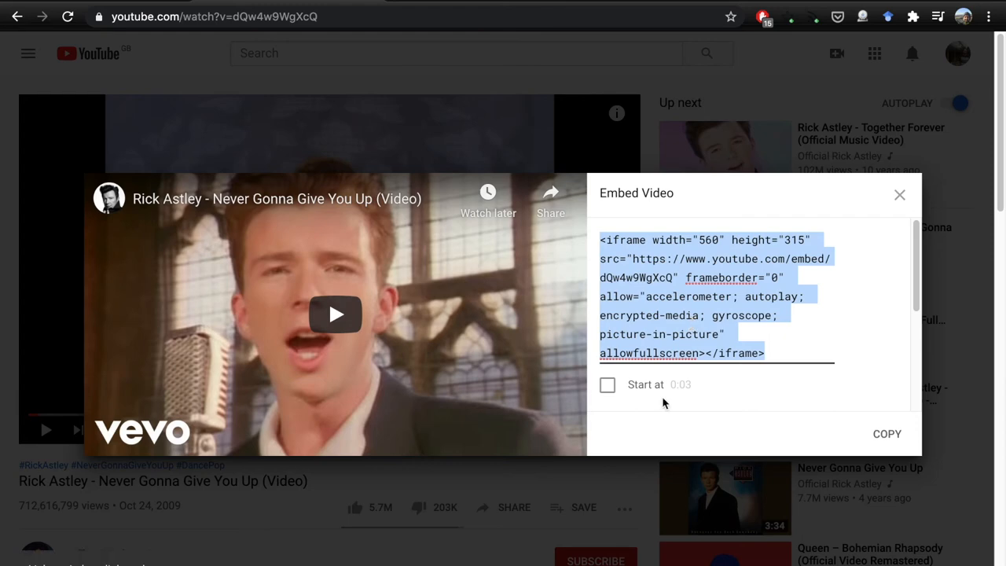
pyautogui.moveTo(899, 195)
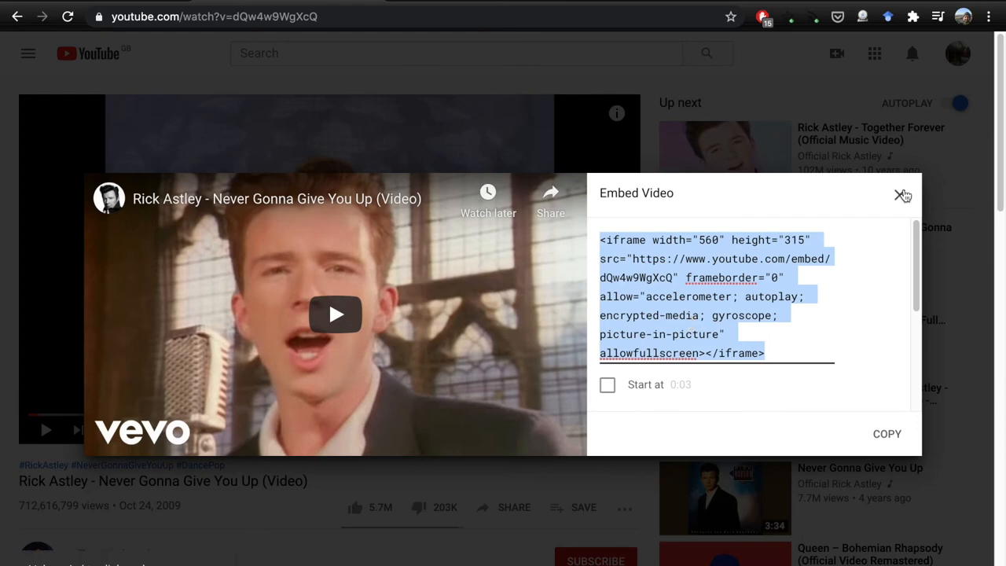
pyautogui.moveTo(902, 194)
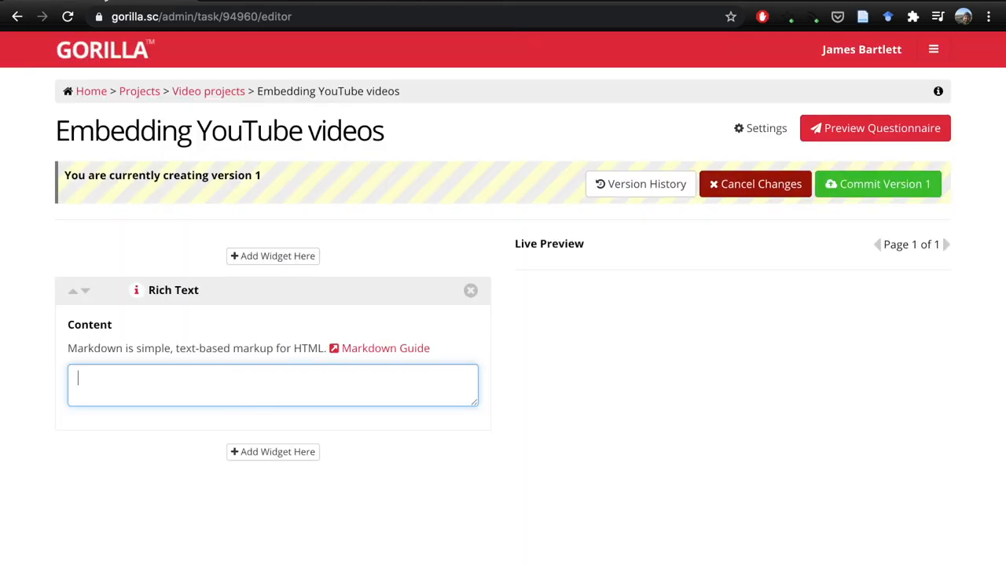
# Paste the YouTube iframe code so the Rick Astley video shows in the live preview.
pyautogui.write('<iframe src="https://www.youtube.com/embed/dQw4w9WgXcQ" frameborder="0" allow="accelerometer; autoplay; encrypted-media; gyroscope; picture-in-picture" allowfullscreen></iframe>')
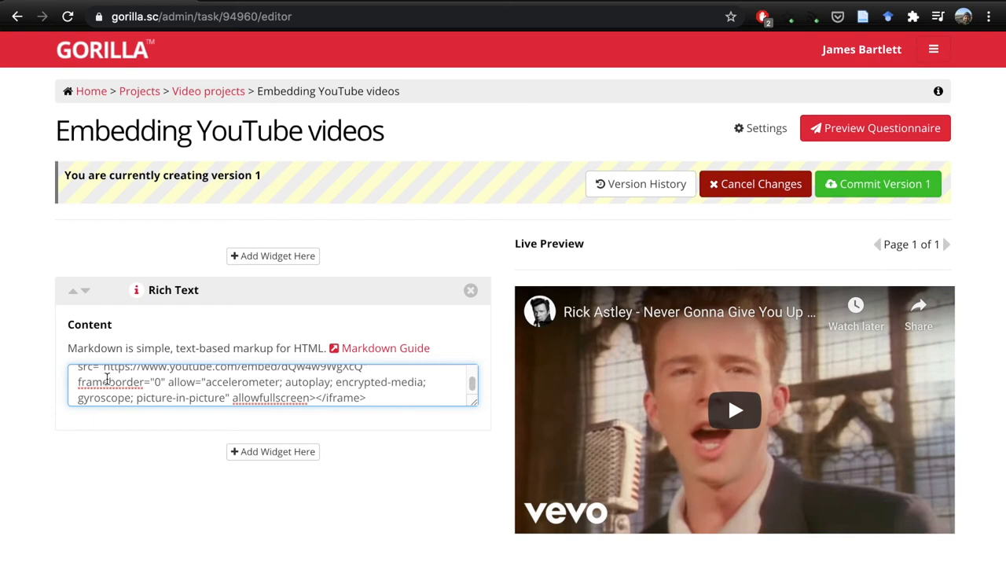
pyautogui.moveTo(669, 413)
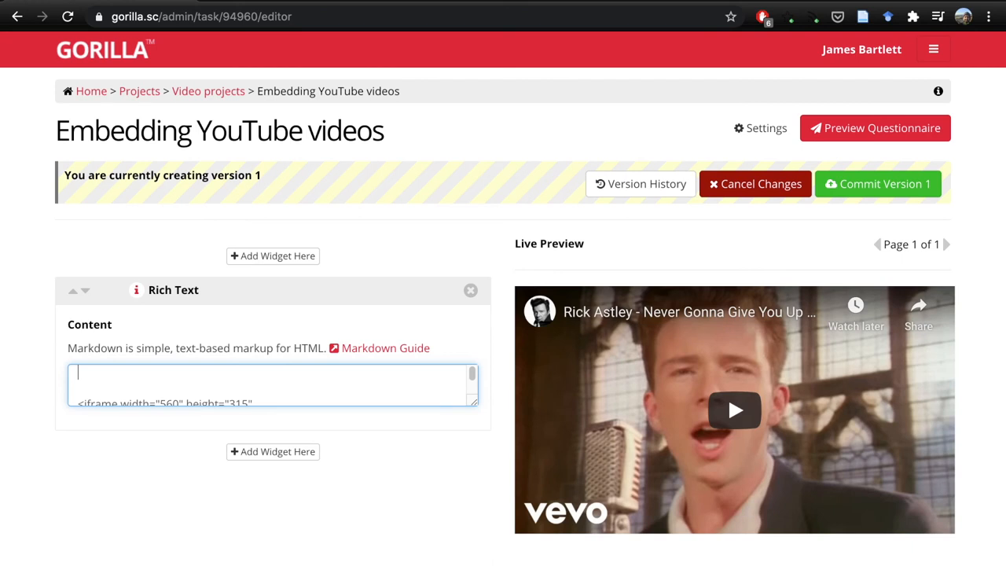
# Add the text 'Watch this video.' on its own line before the iframe code.
pyautogui.write('Watch this')
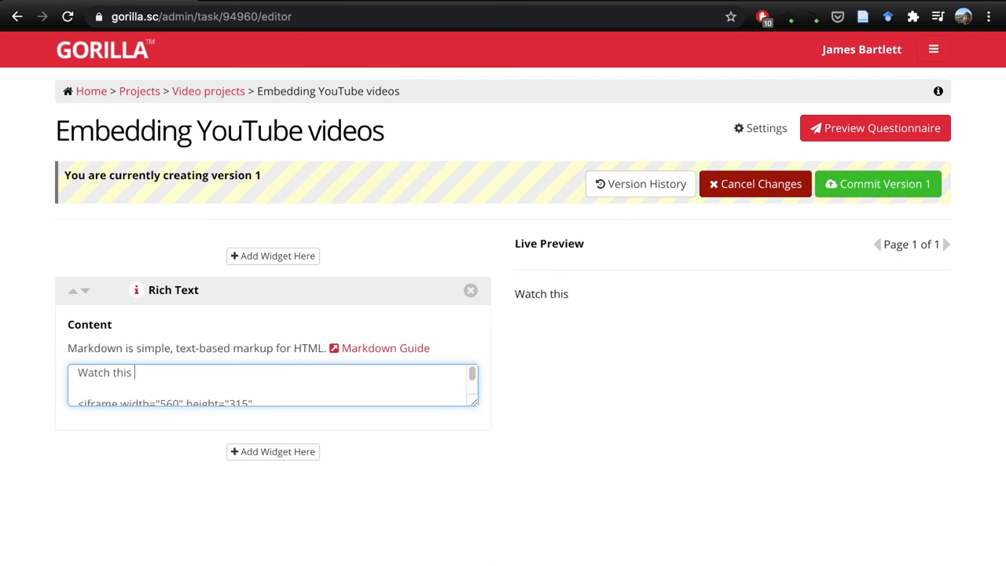
pyautogui.write('video')
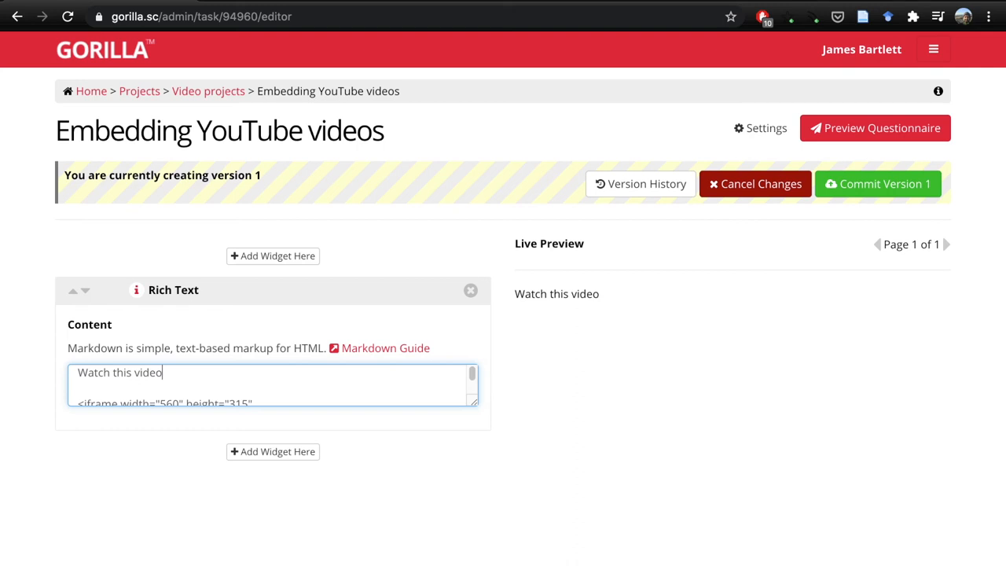
pyautogui.write('.')
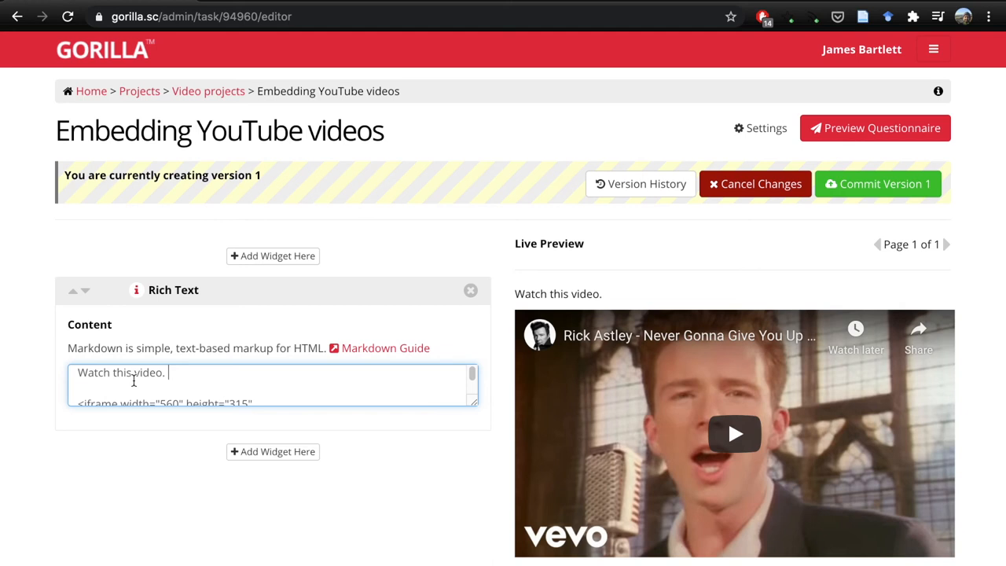
pyautogui.moveTo(71, 264)
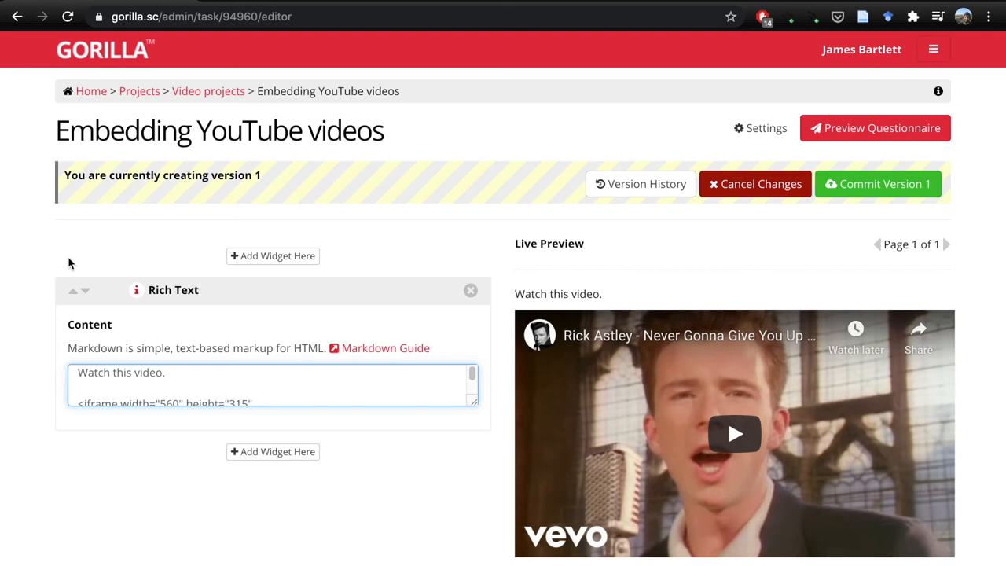
pyautogui.moveTo(486, 324)
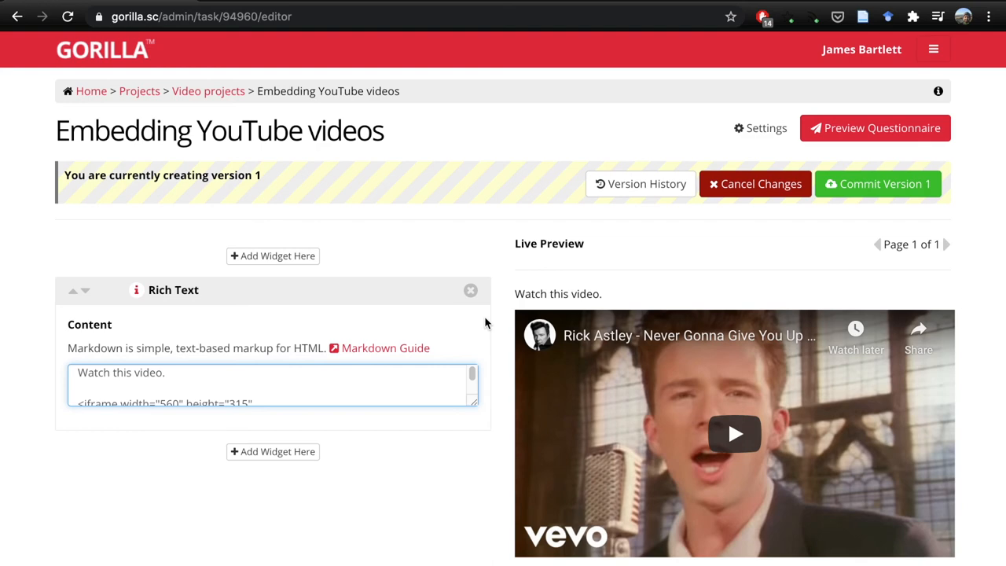
# Launch the participant preview with Randomise questionnaire elements left at No.
pyautogui.click(873, 129)
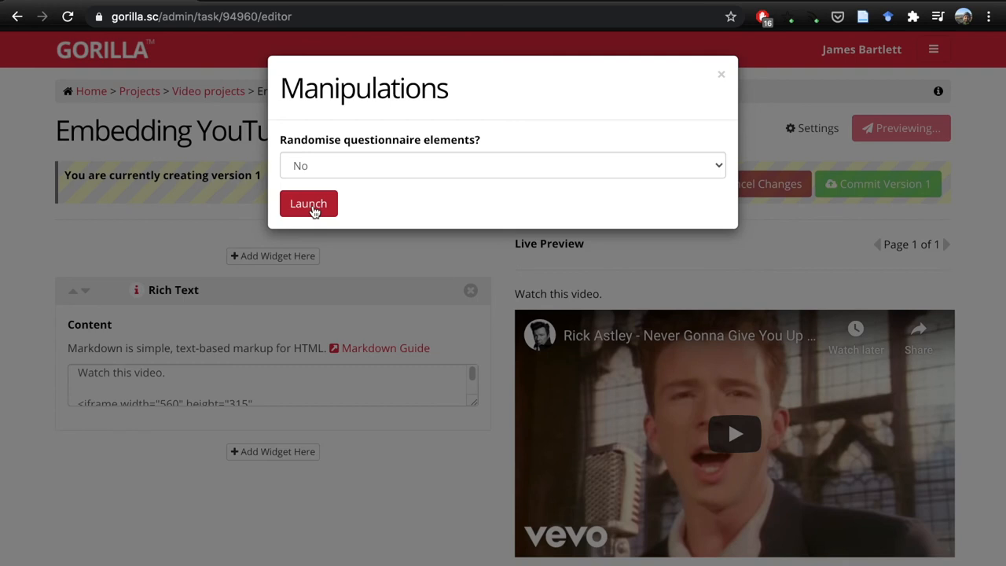
pyautogui.click(308, 203)
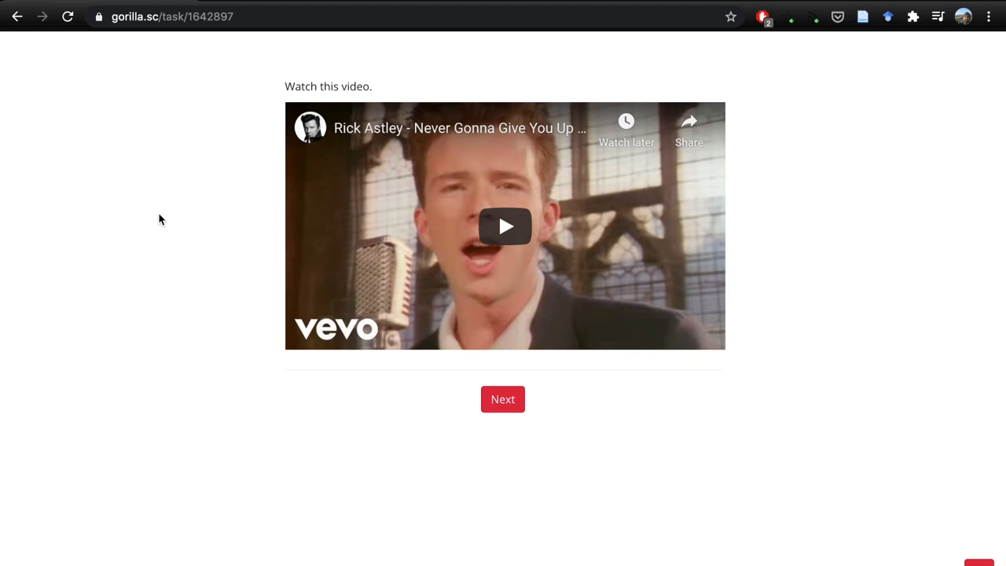
pyautogui.moveTo(311, 81)
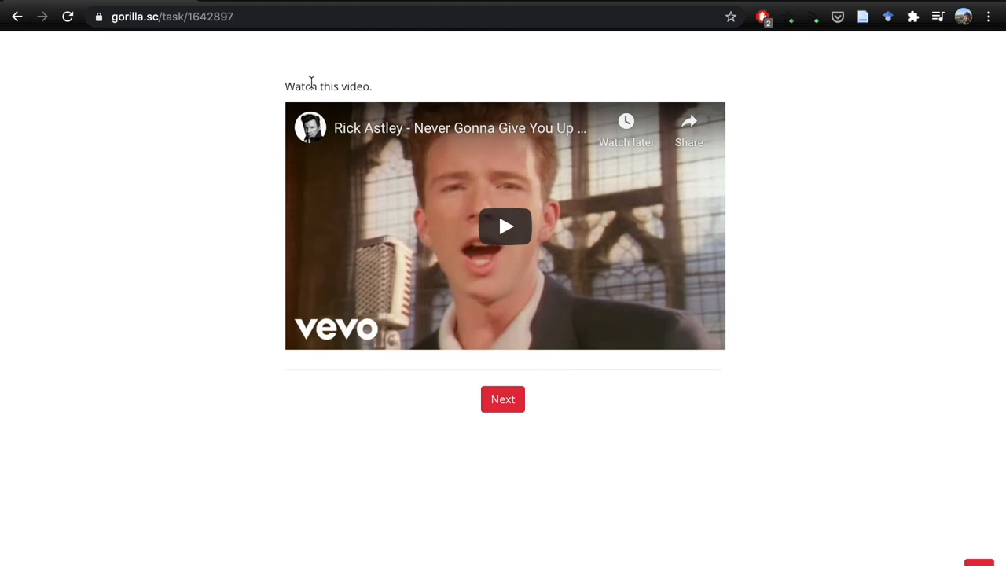
pyautogui.moveTo(223, 271)
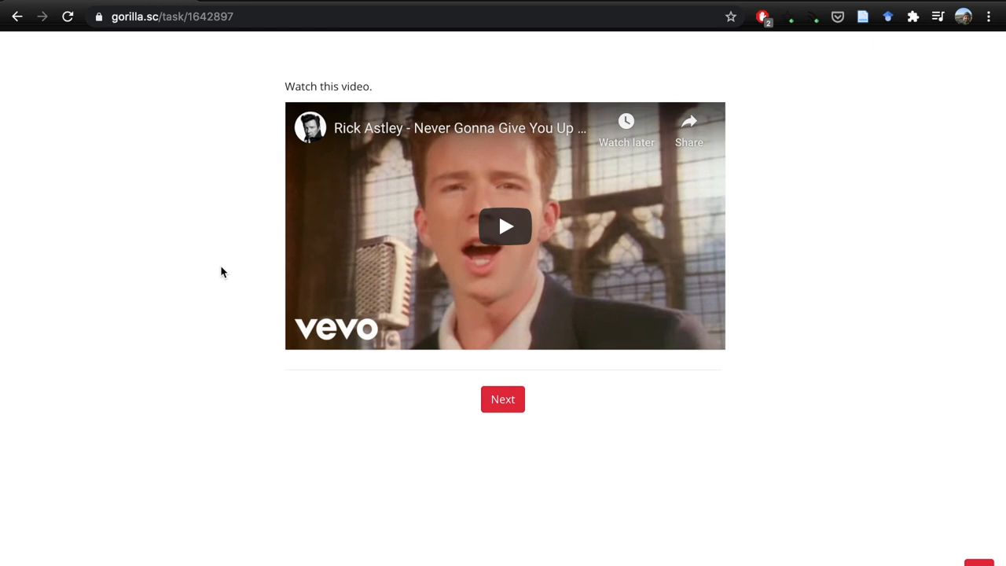
pyautogui.moveTo(262, 268)
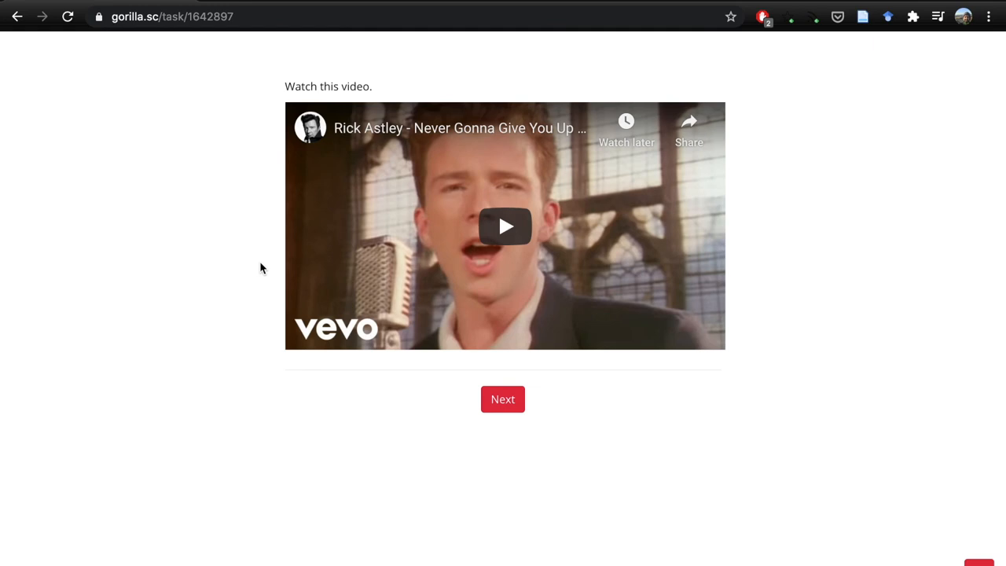